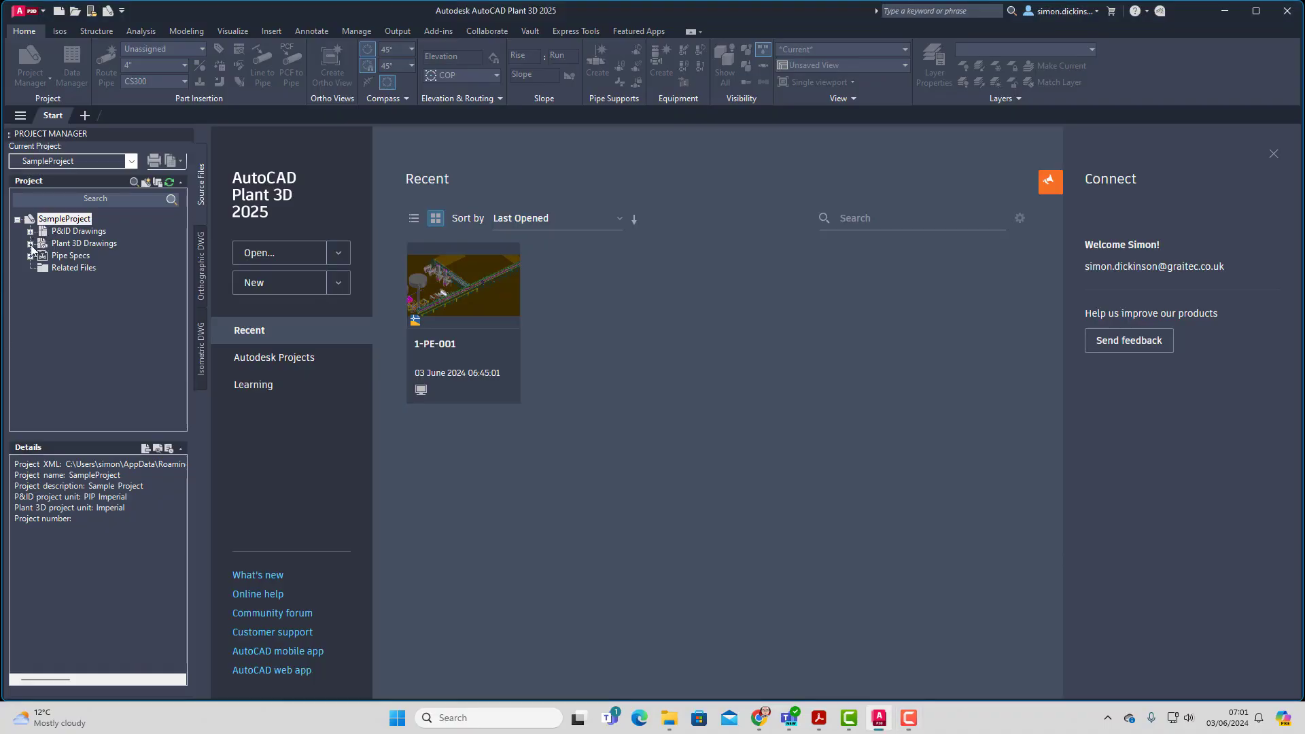
Expand Plant 3D Drawings and Area_1 in Project Manager to reach drawing 1-PE-001
{"action": "left_click", "coordinate": [85, 243]}
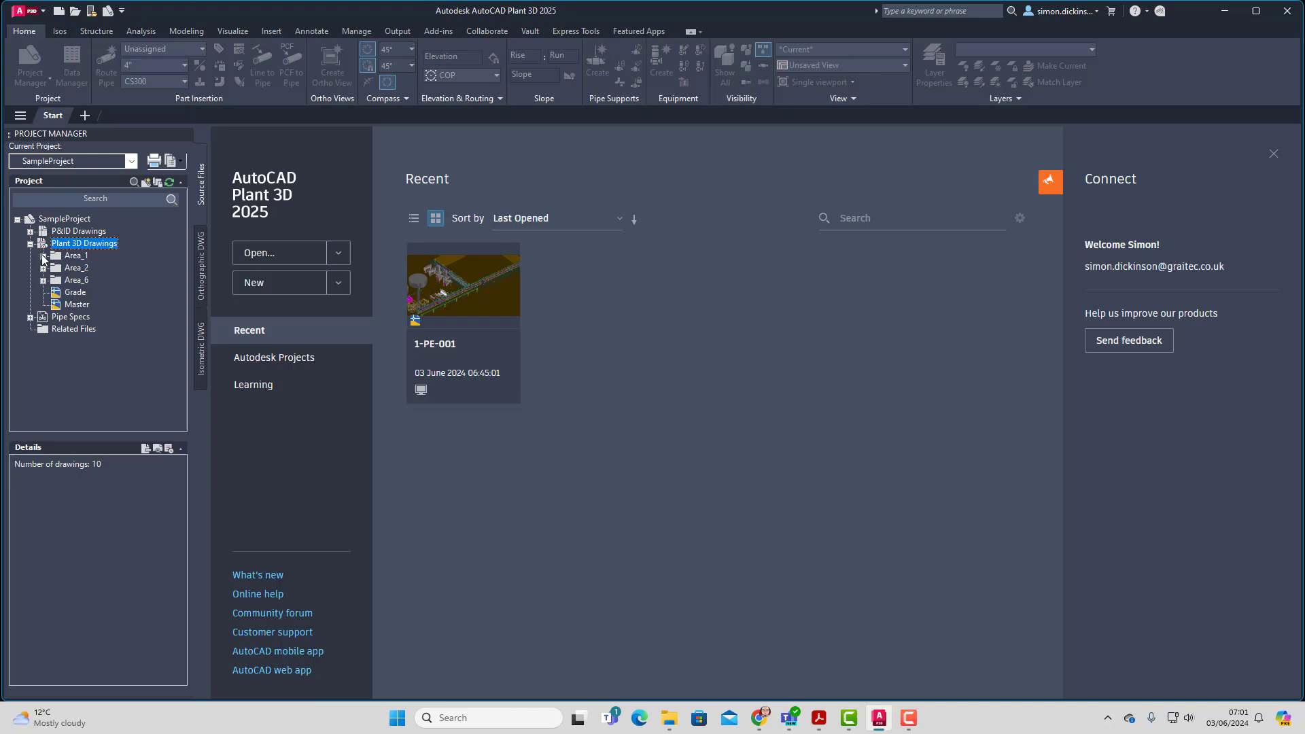
{"action": "left_click", "coordinate": [56, 255]}
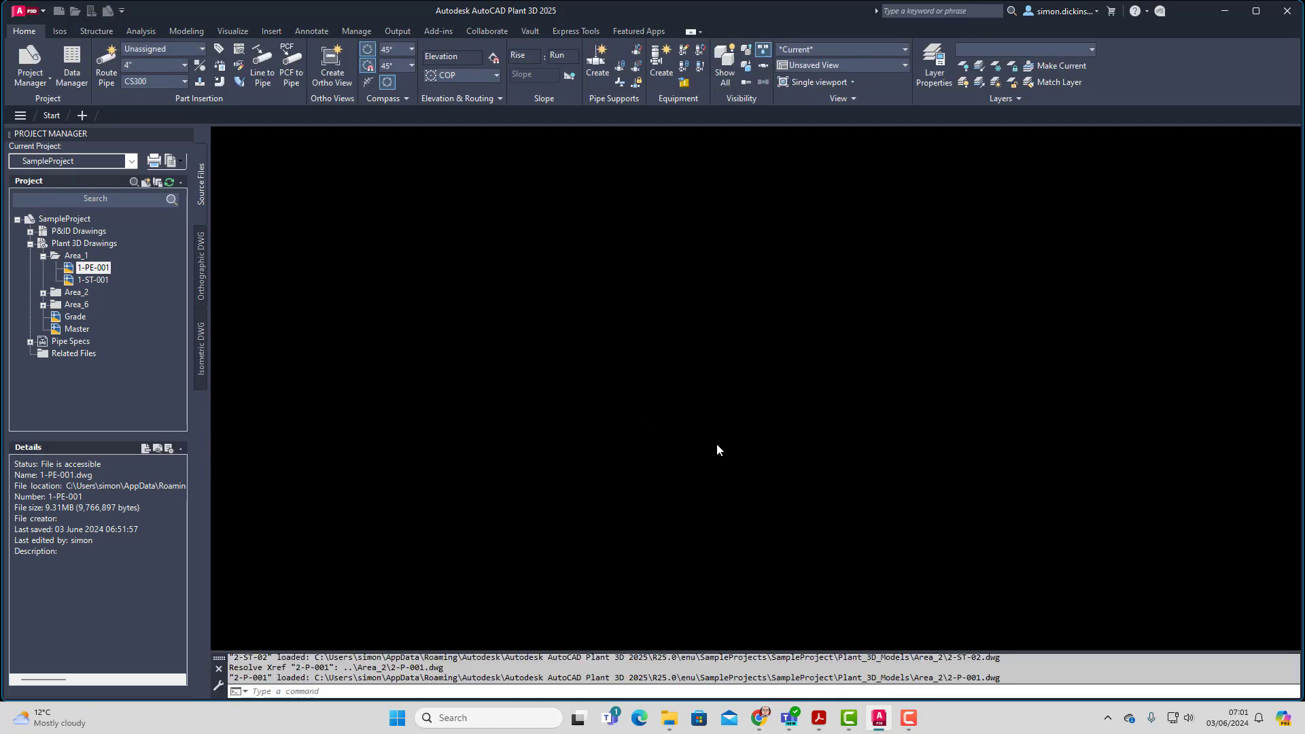
{"action": "double_click", "coordinate": [92, 267]}
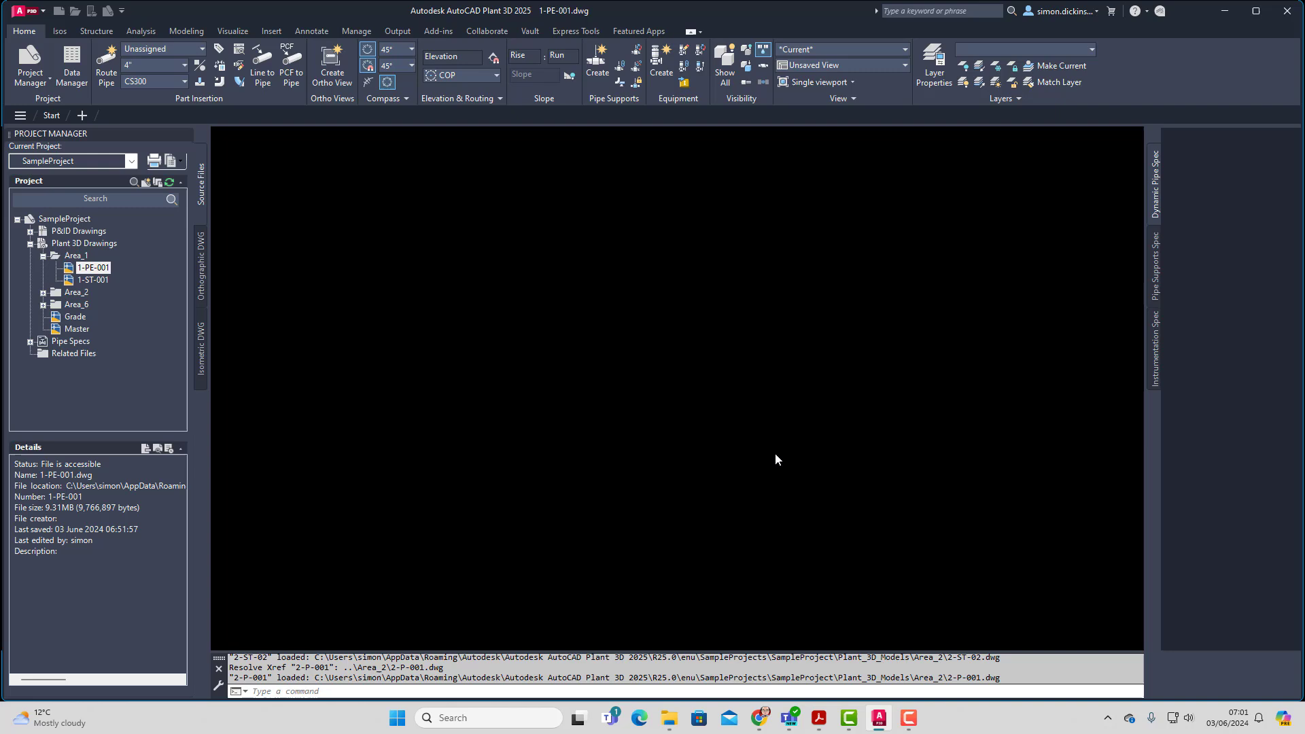
{"action": "mouse_move", "coordinate": [807, 465]}
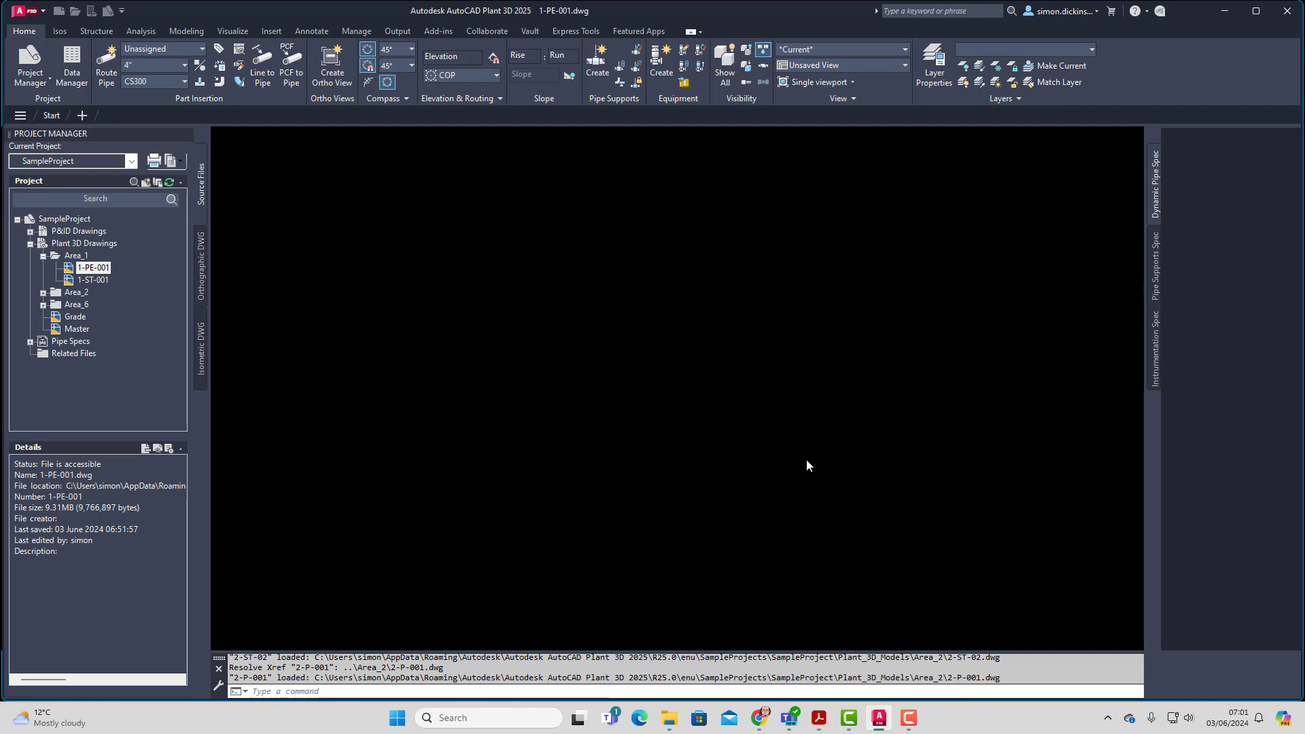
{"action": "mouse_move", "coordinate": [812, 465]}
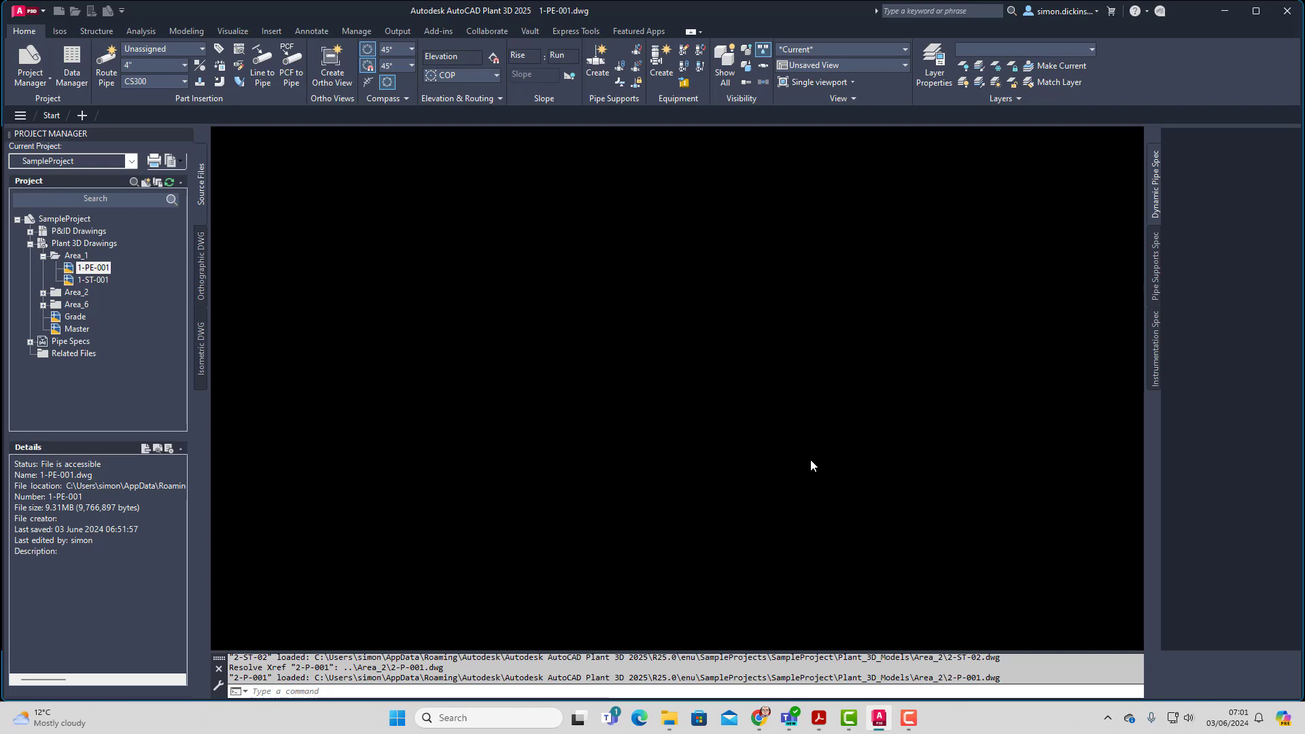